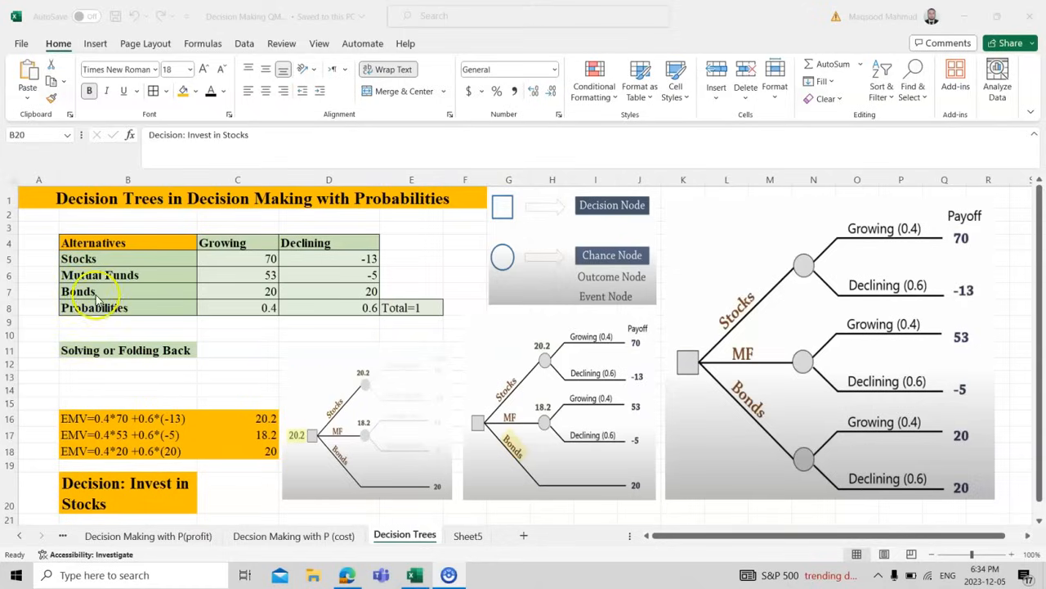
Replace the KSA label with 'USA' above Growing and add 'Russia' above Declining.
click(78, 258)
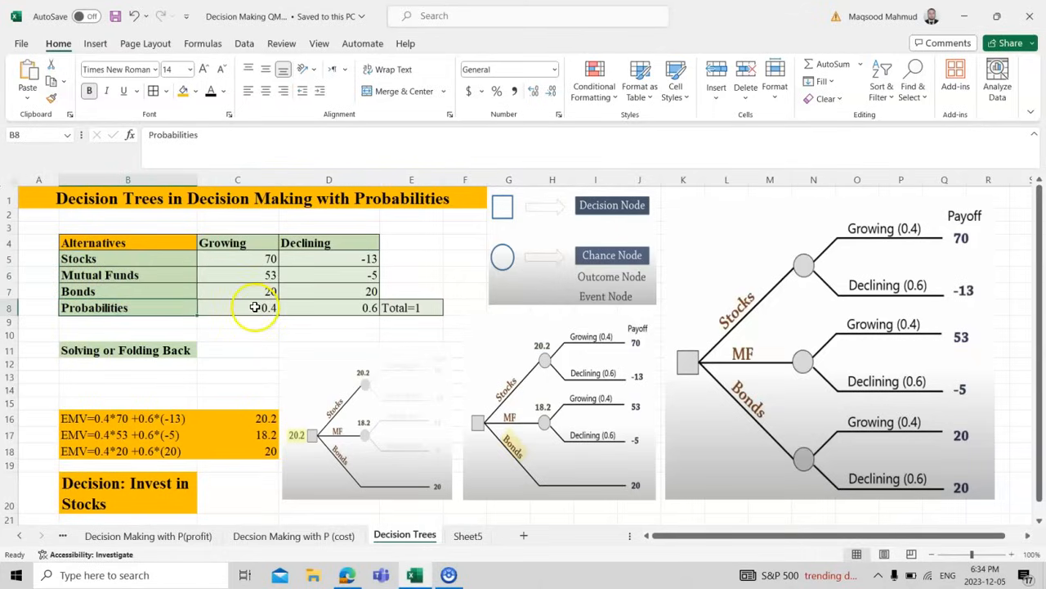
click(237, 227)
text(KSA)
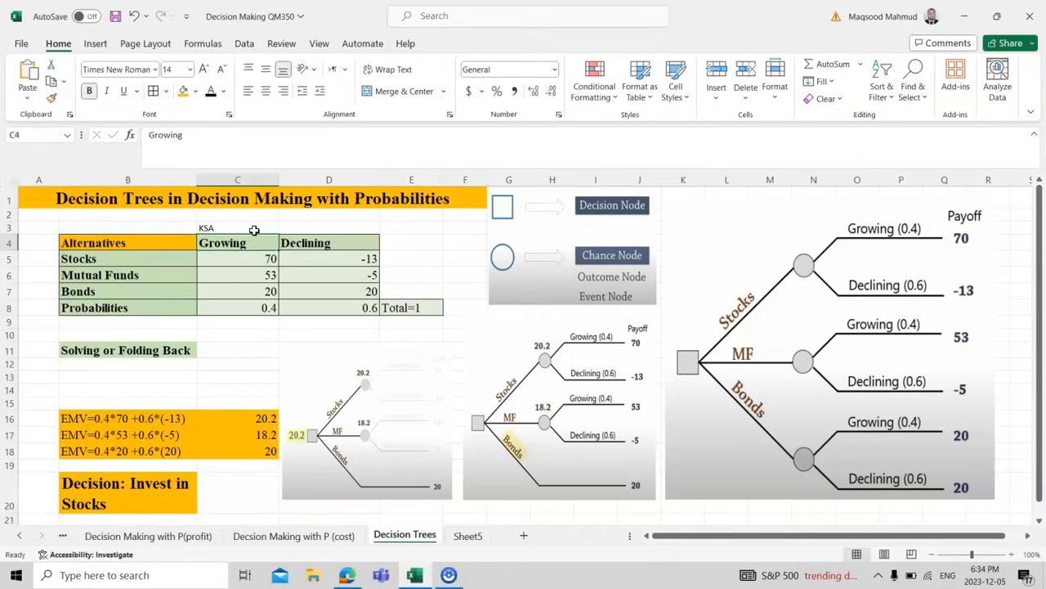
text(US)
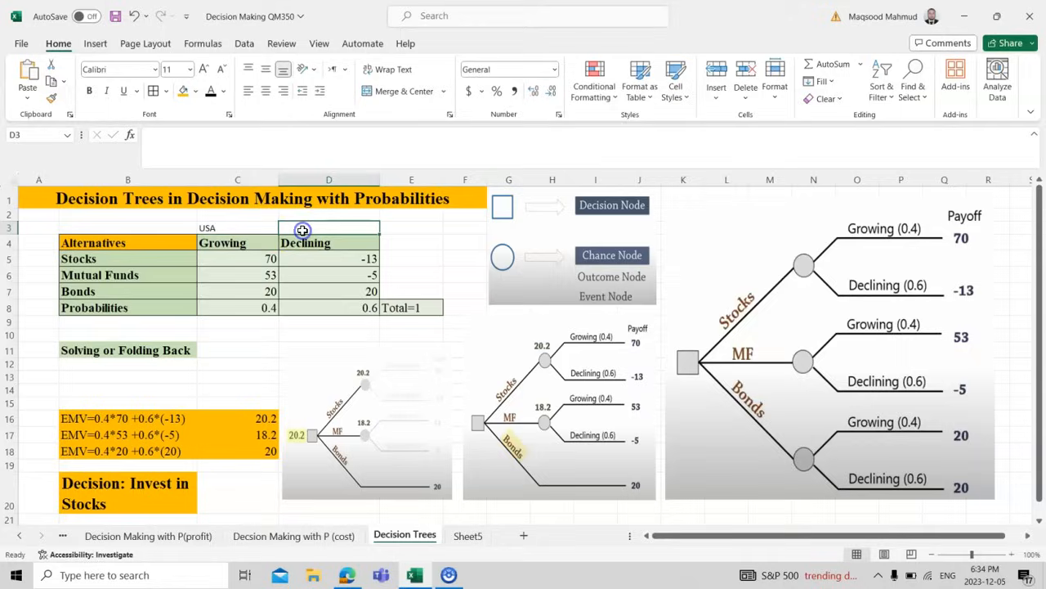
mouse_move(303, 231)
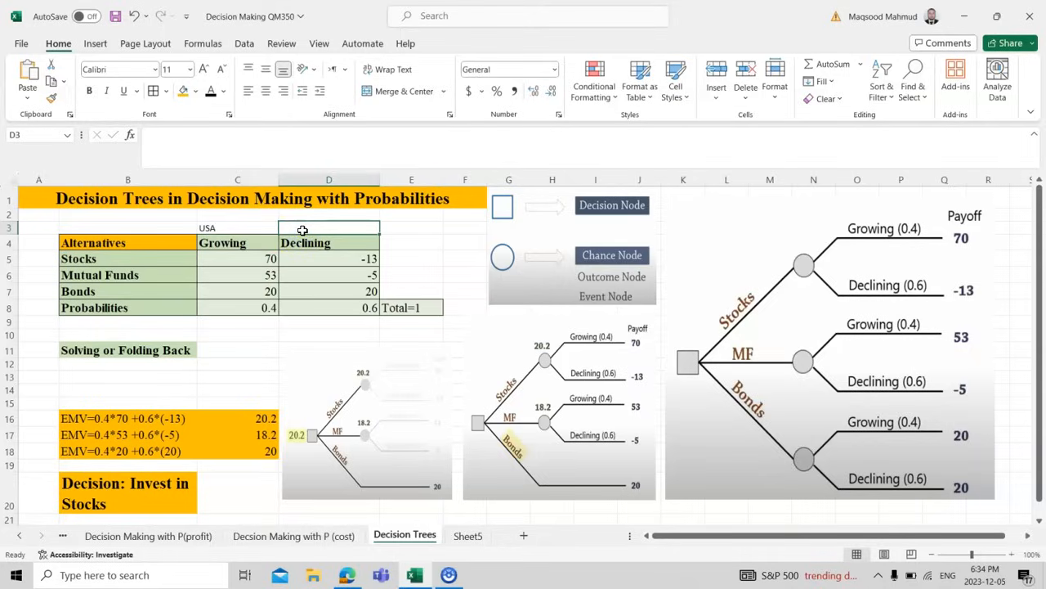
text(Russia)
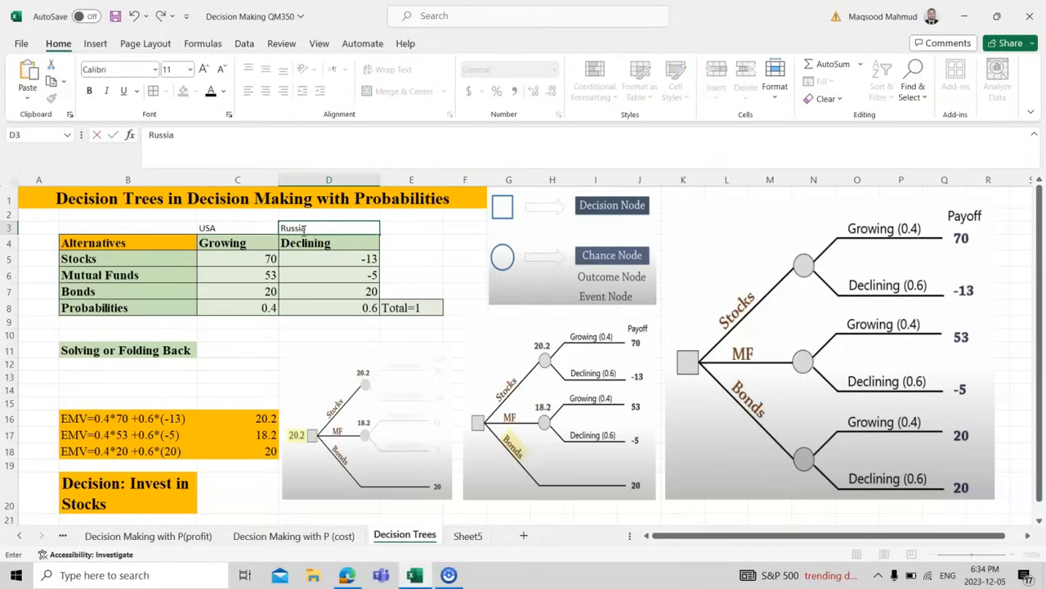
click(411, 258)
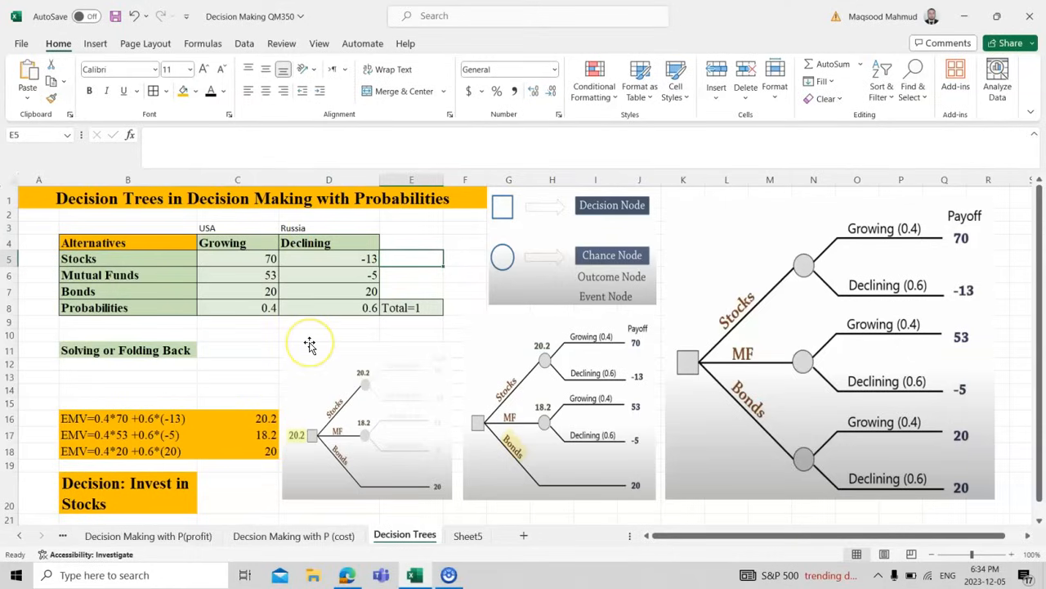
mouse_move(276, 334)
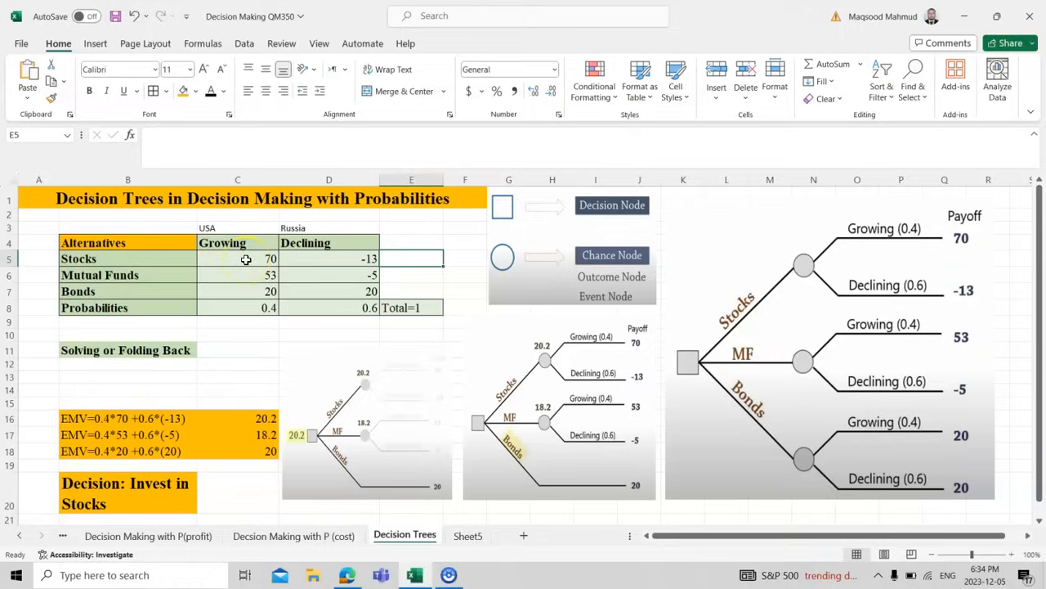
mouse_move(338, 263)
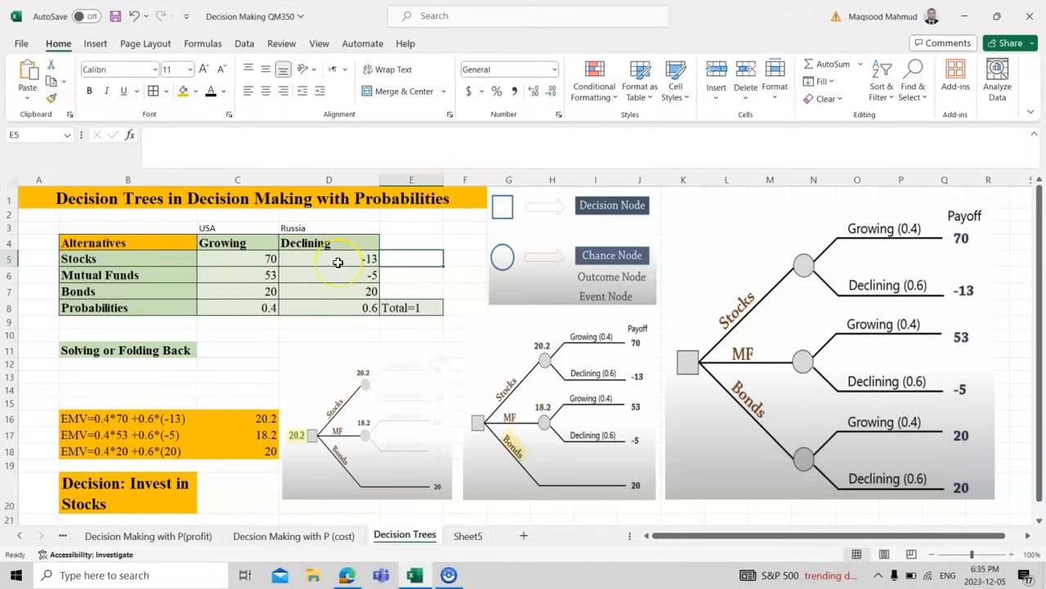
mouse_move(309, 353)
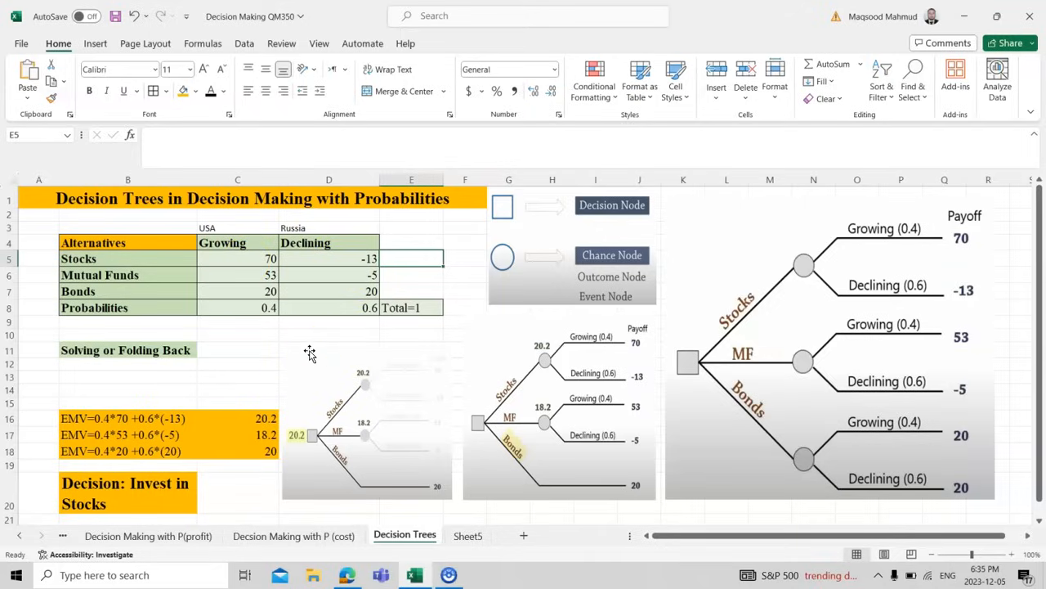
Shade the USA and Russia label cells orange to match the table header.
click(237, 308)
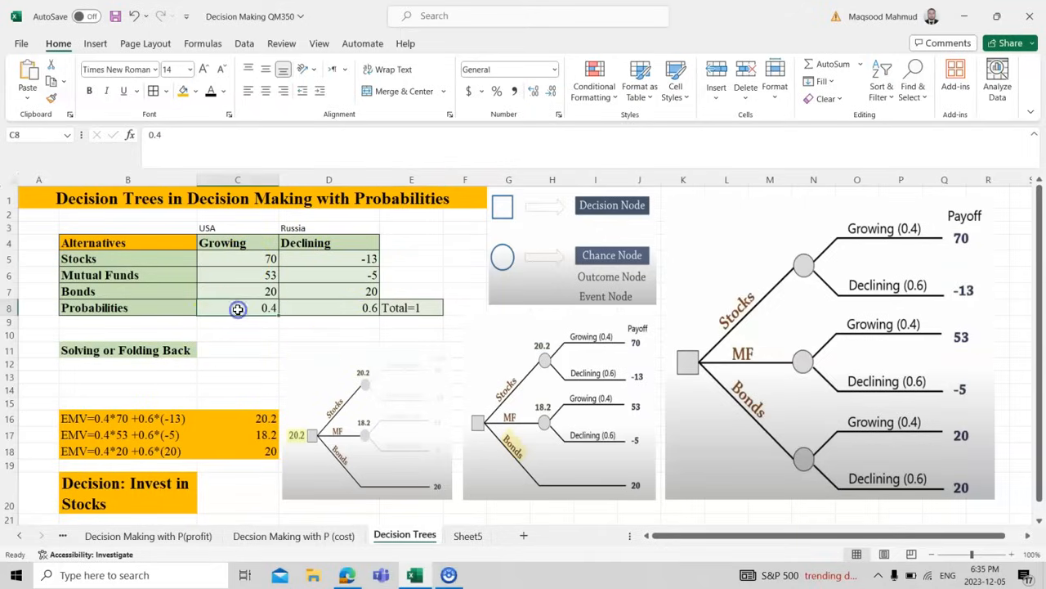
click(328, 307)
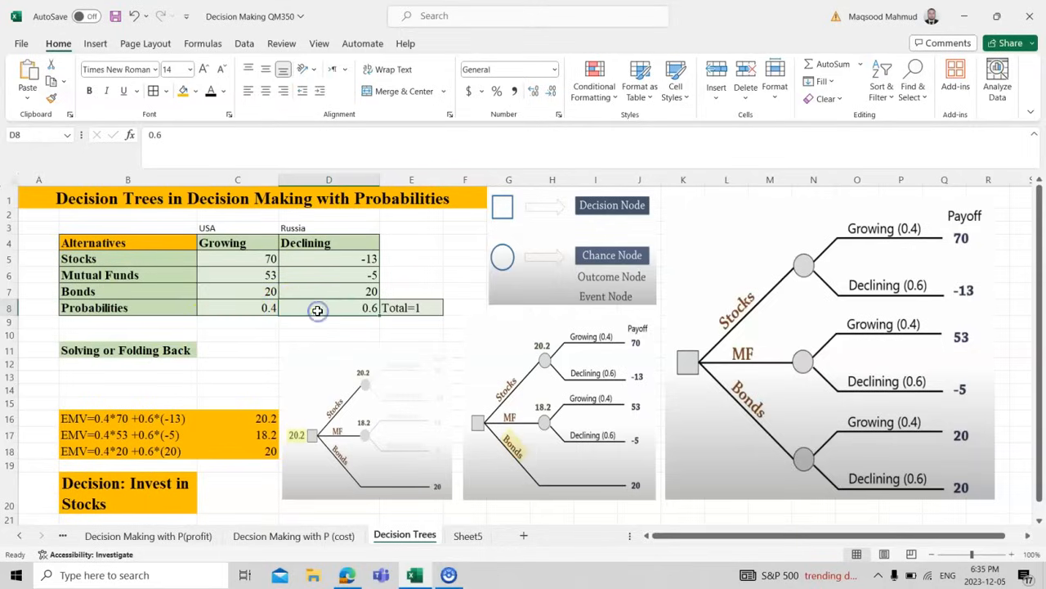
mouse_move(421, 311)
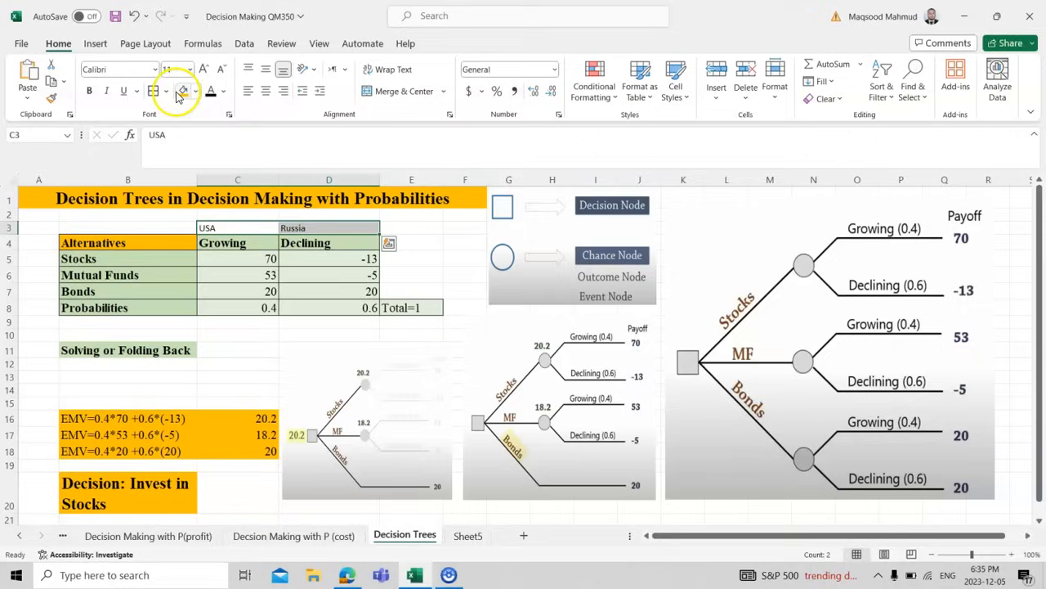
click(367, 421)
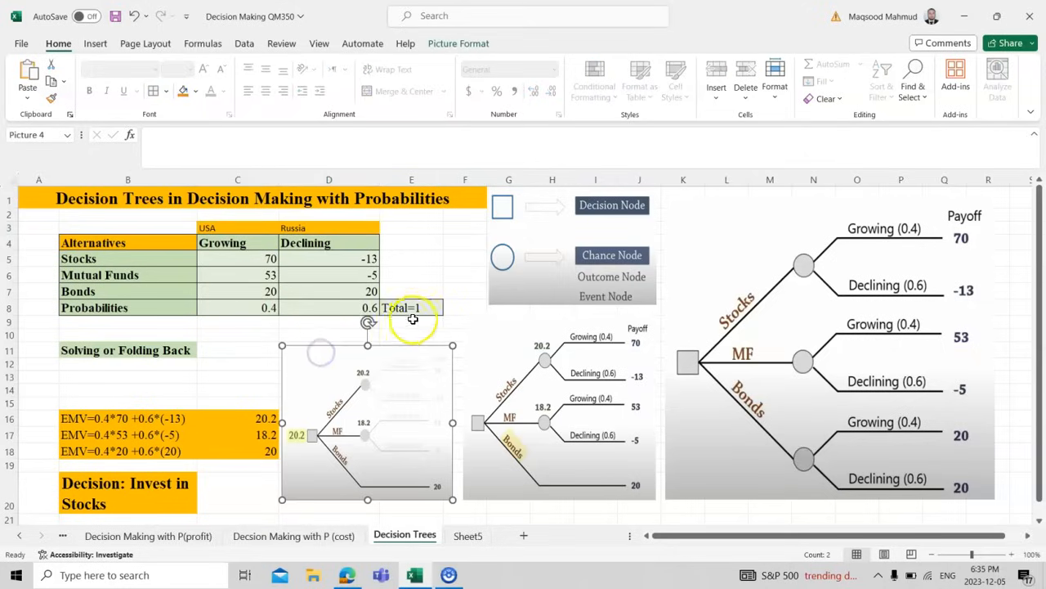
click(411, 308)
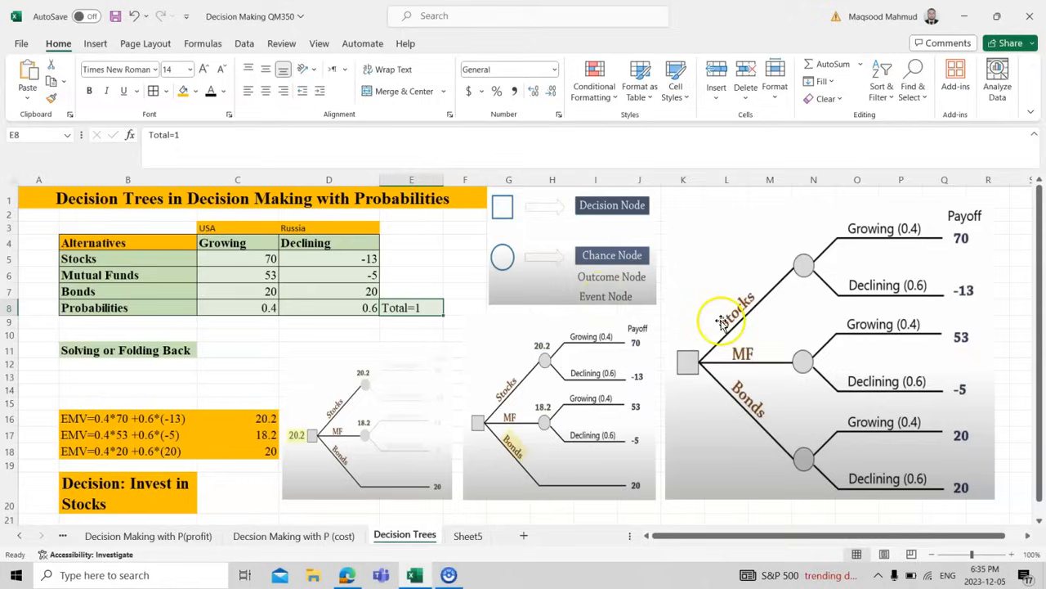
mouse_move(833, 252)
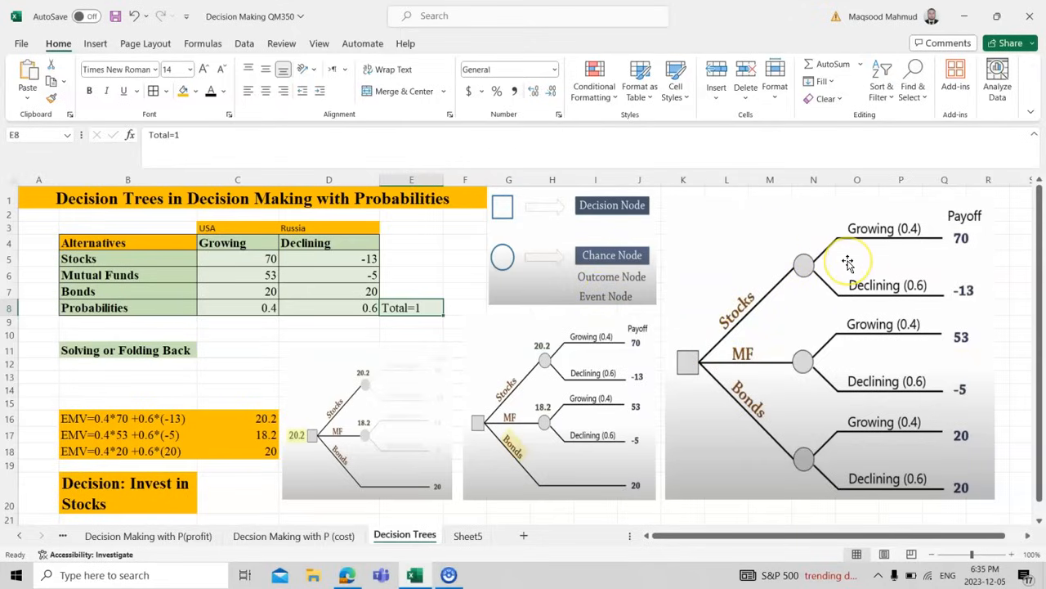
mouse_move(848, 264)
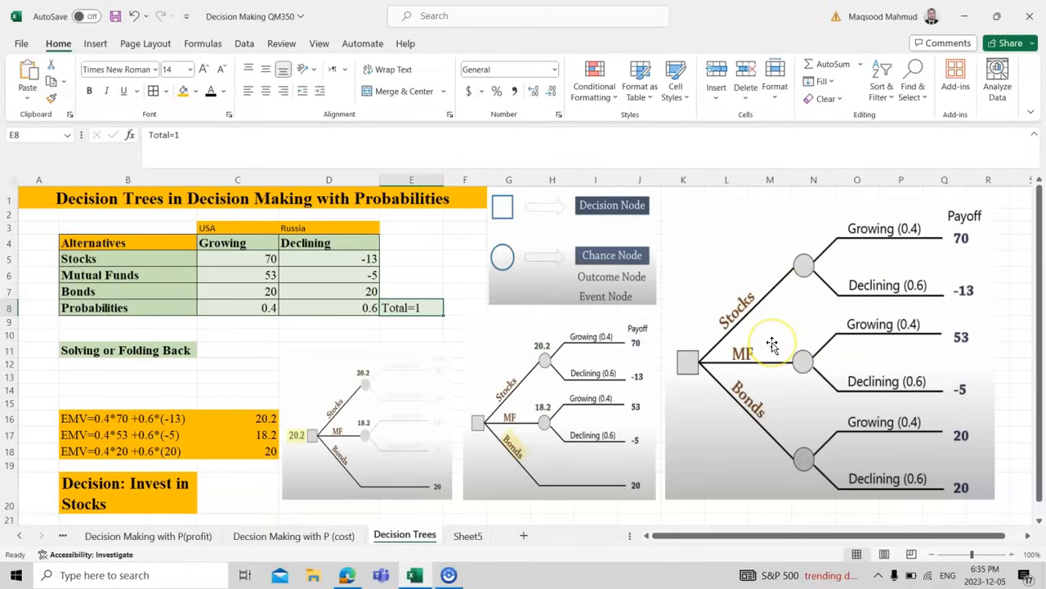
mouse_move(955, 276)
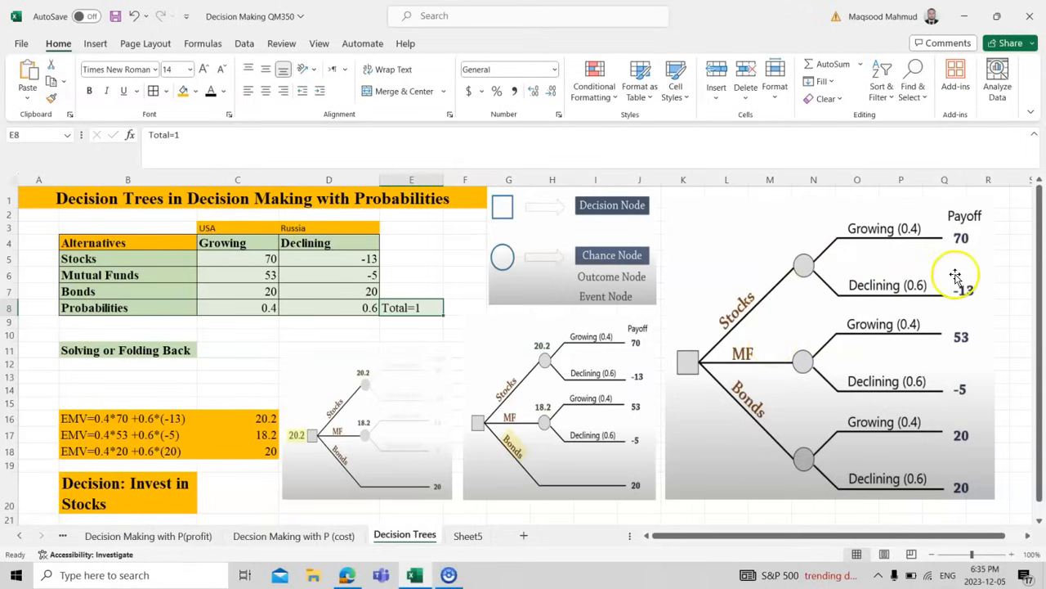
click(955, 276)
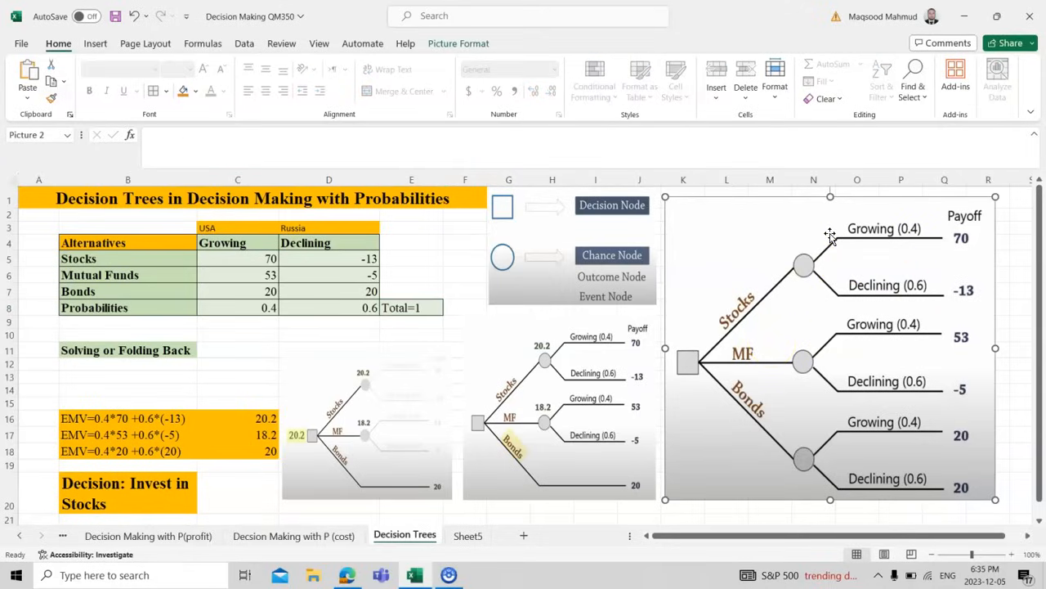
mouse_move(768, 306)
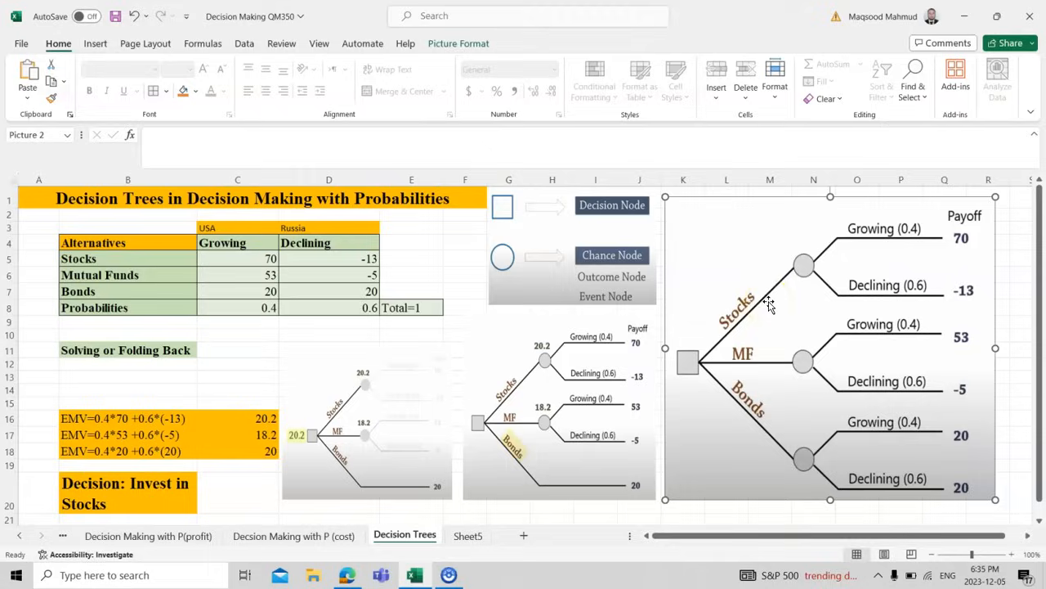
mouse_move(926, 272)
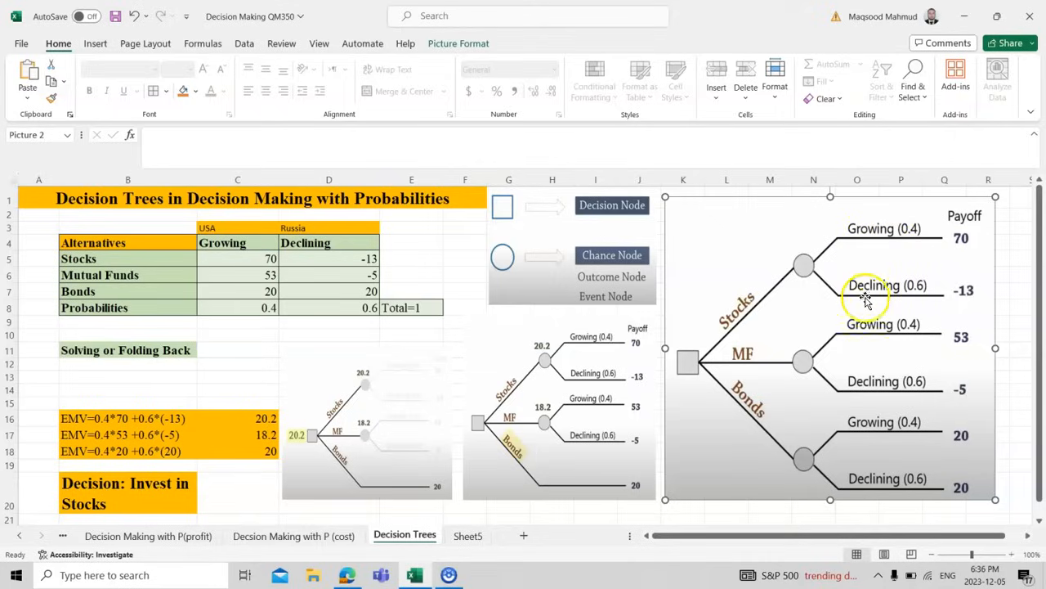
mouse_move(863, 331)
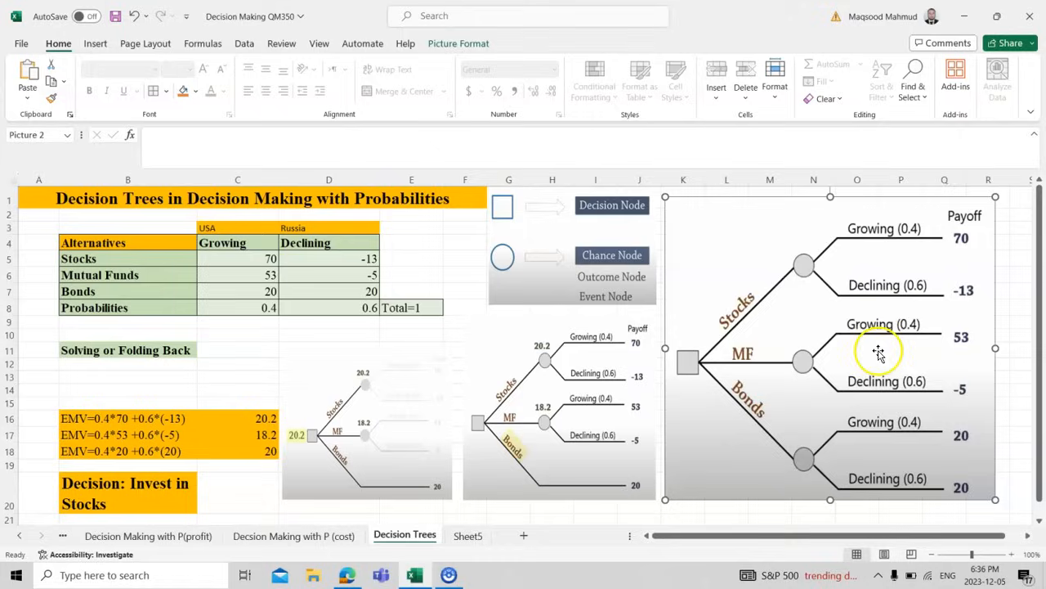
mouse_move(887, 458)
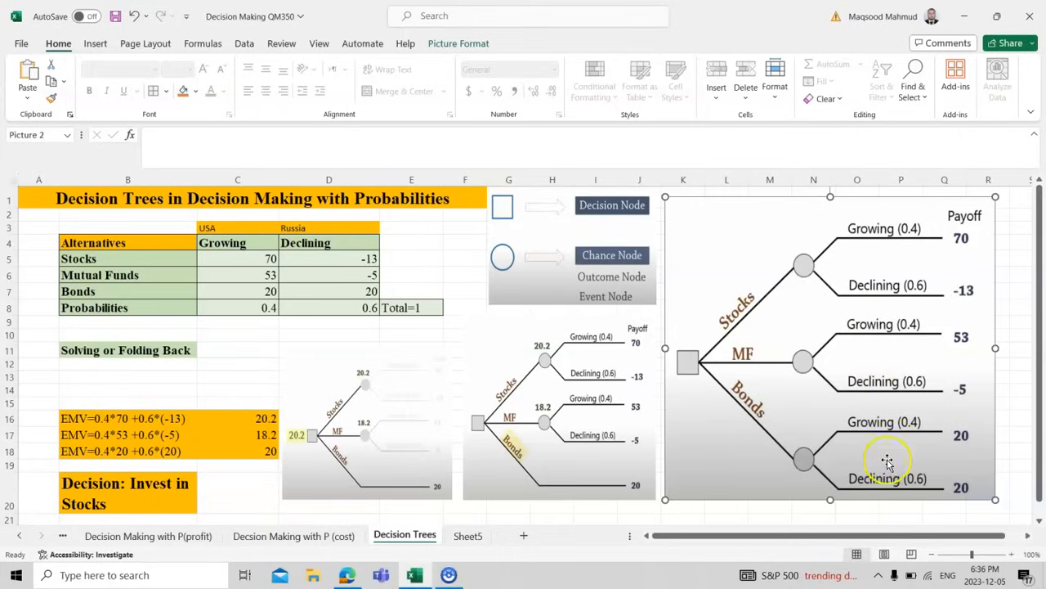
mouse_move(870, 466)
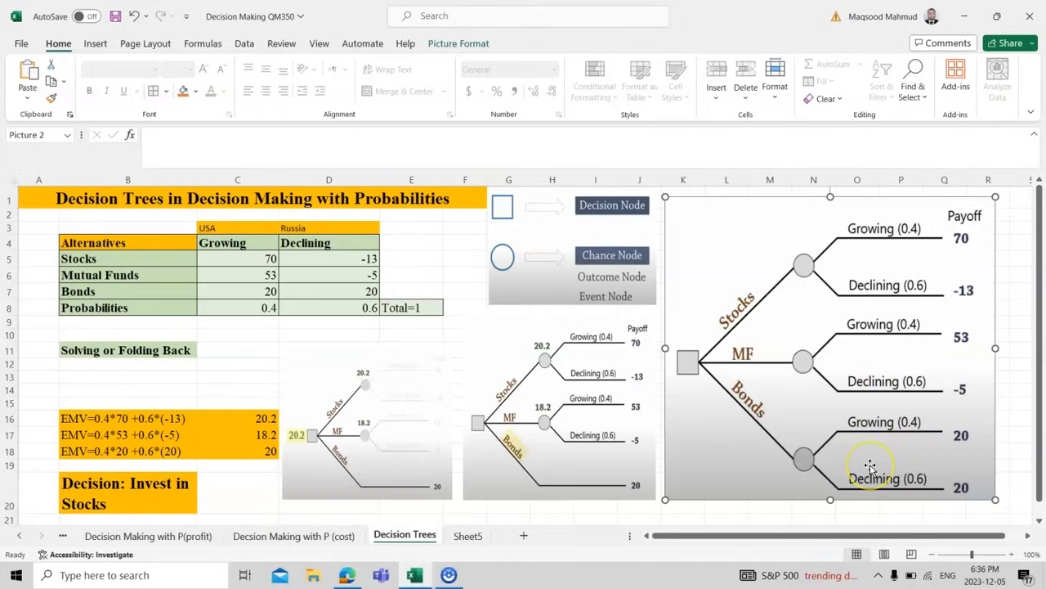
mouse_move(871, 464)
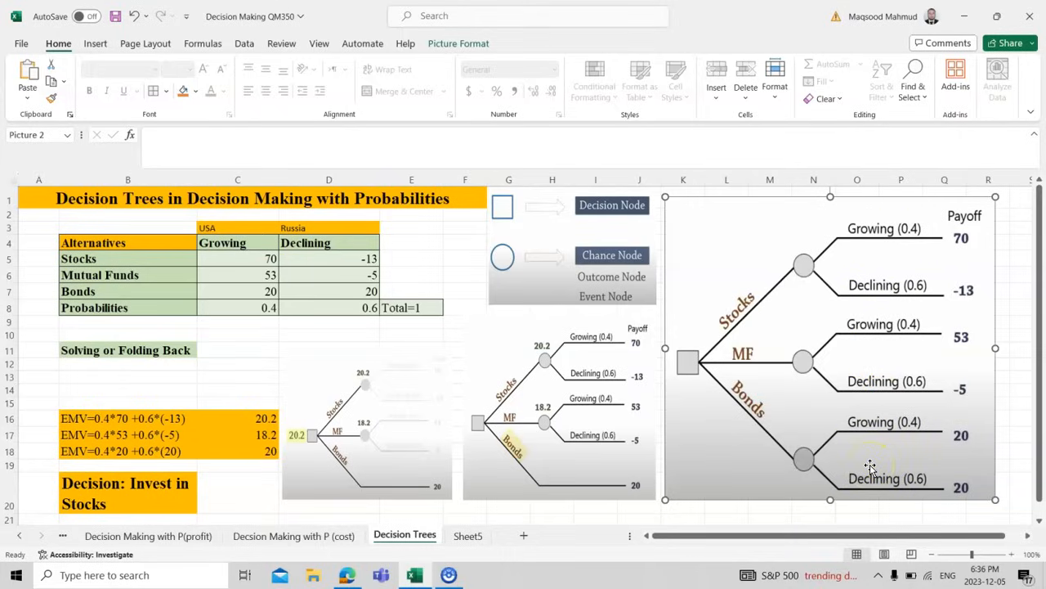
mouse_move(936, 259)
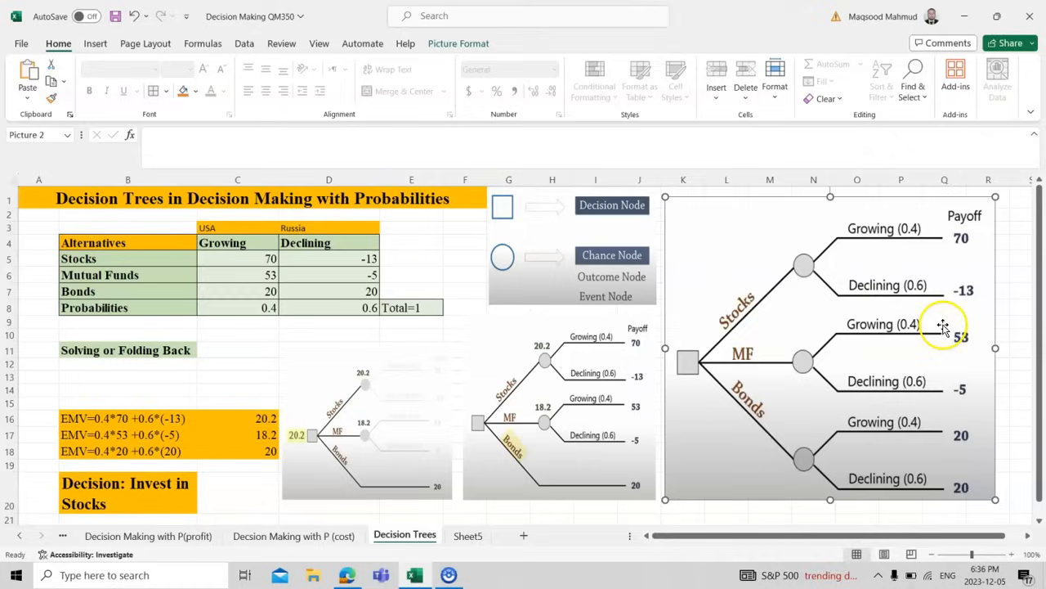
mouse_move(919, 345)
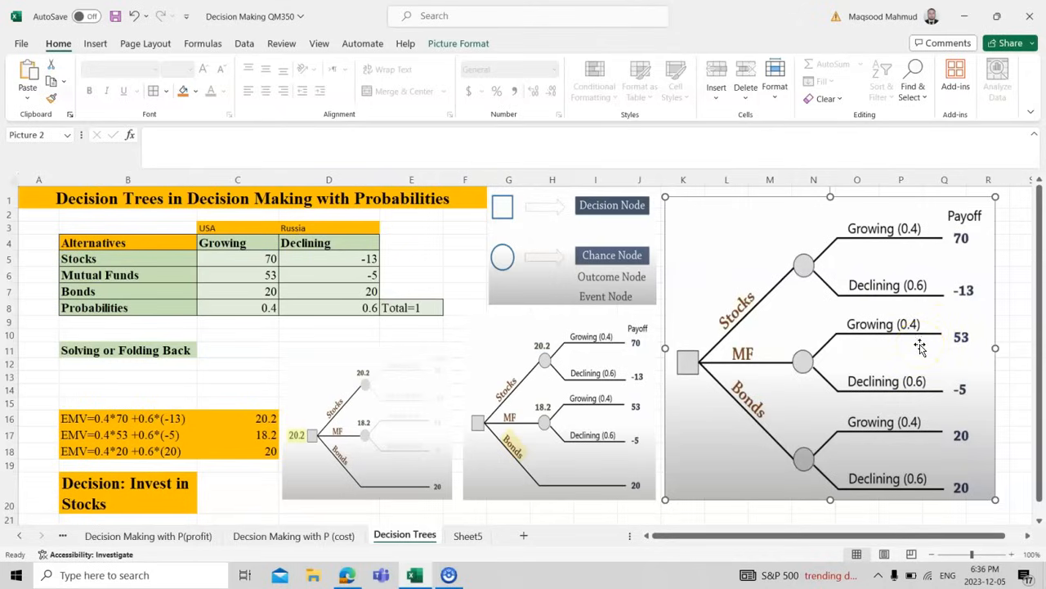
mouse_move(959, 356)
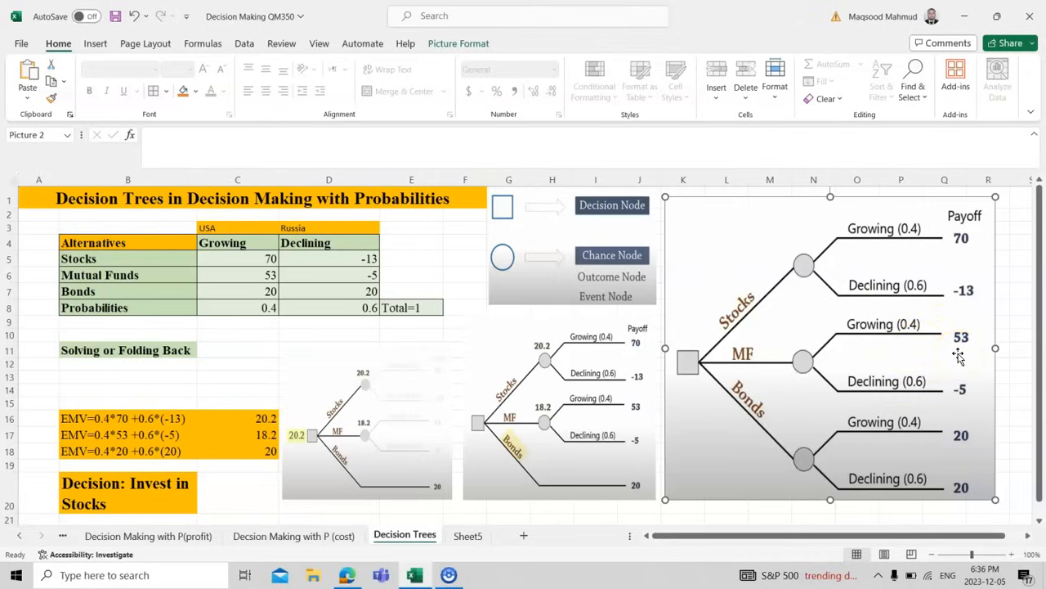
mouse_move(934, 412)
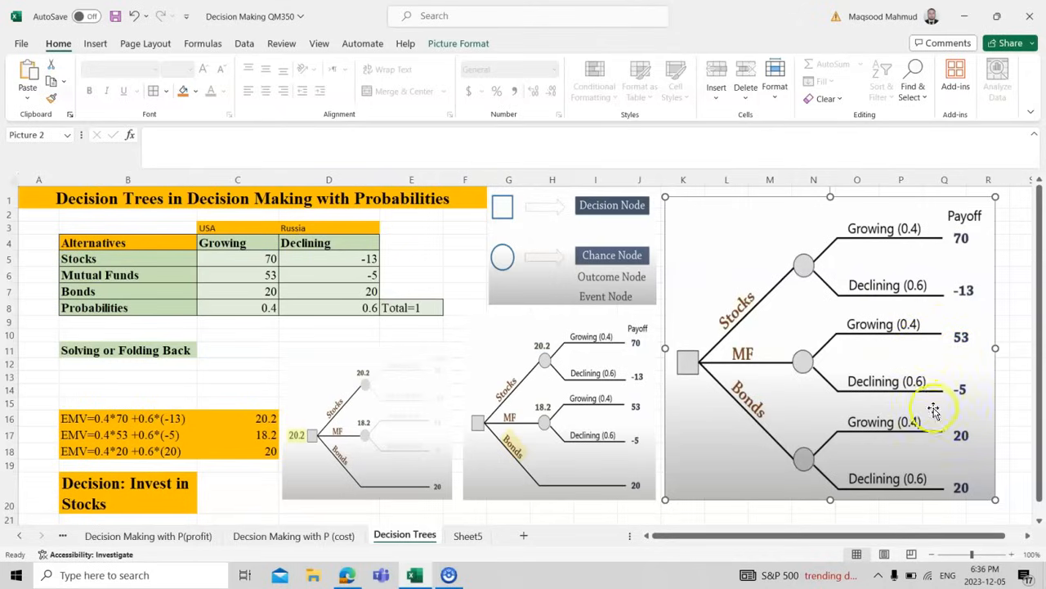
mouse_move(911, 454)
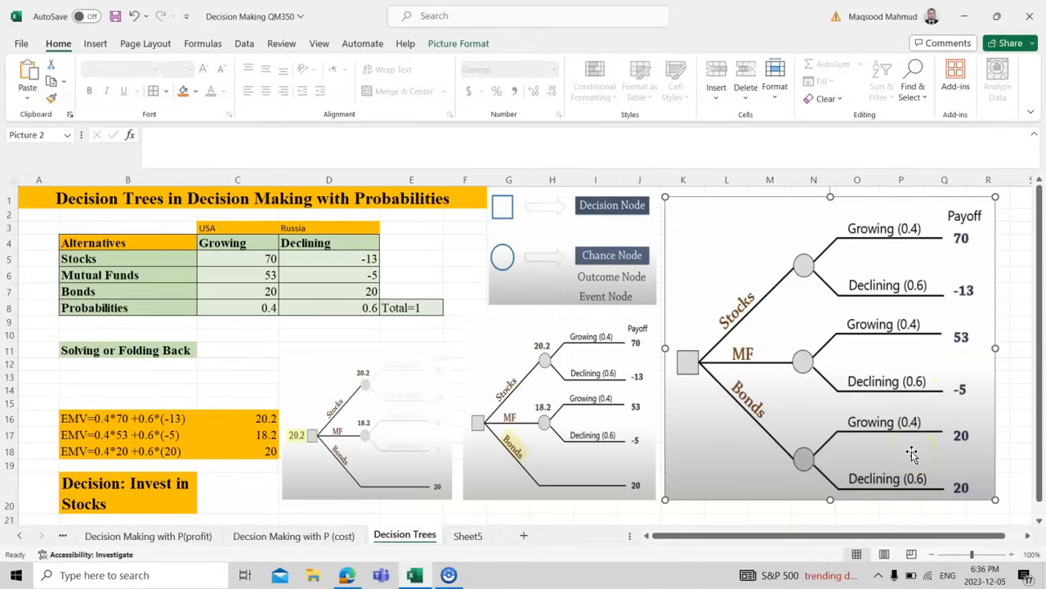
mouse_move(957, 433)
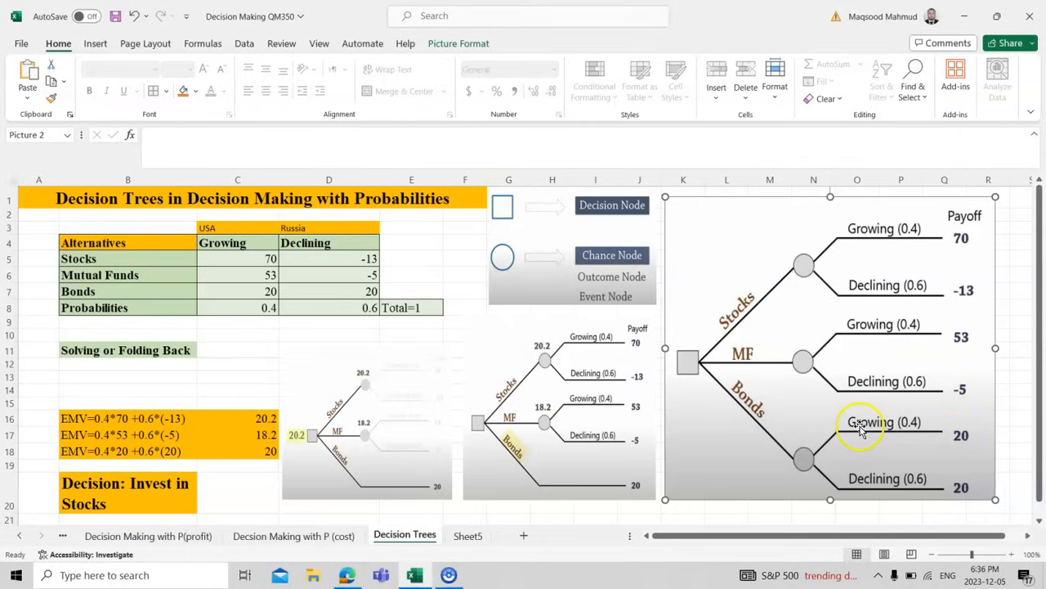
mouse_move(900, 268)
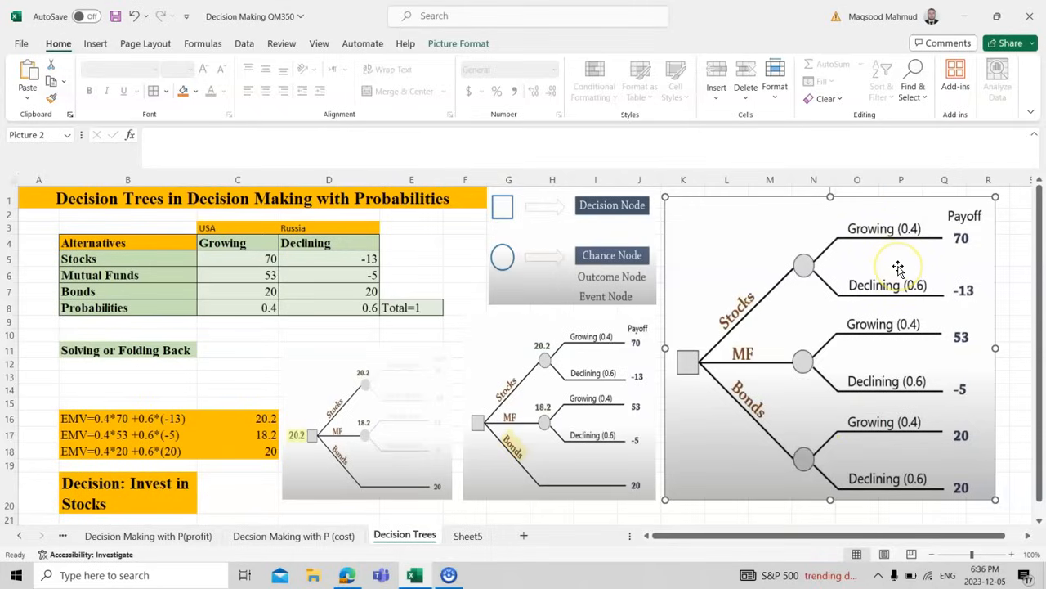
mouse_move(805, 268)
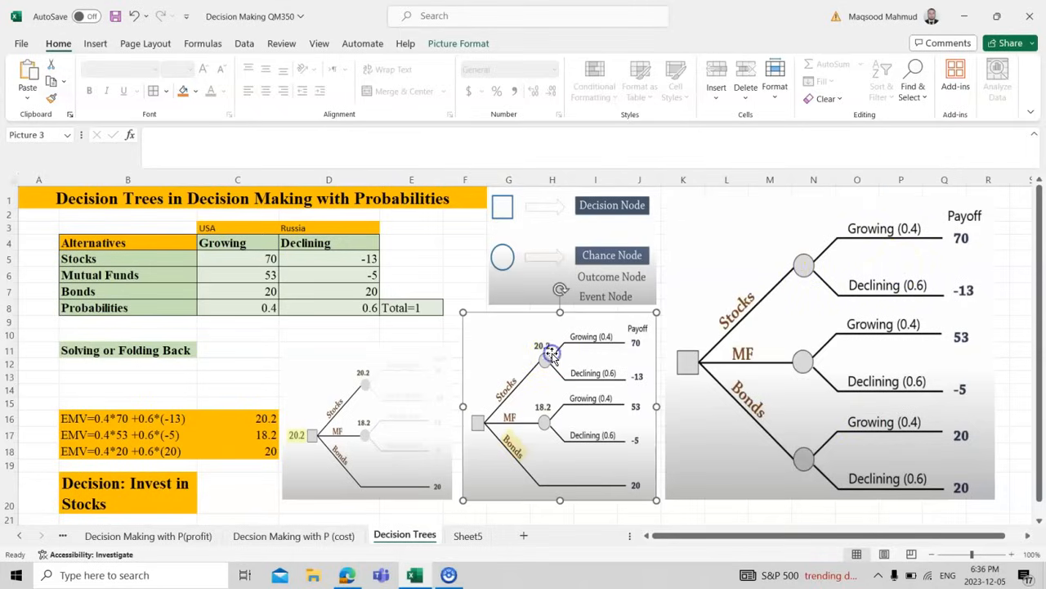
mouse_move(552, 355)
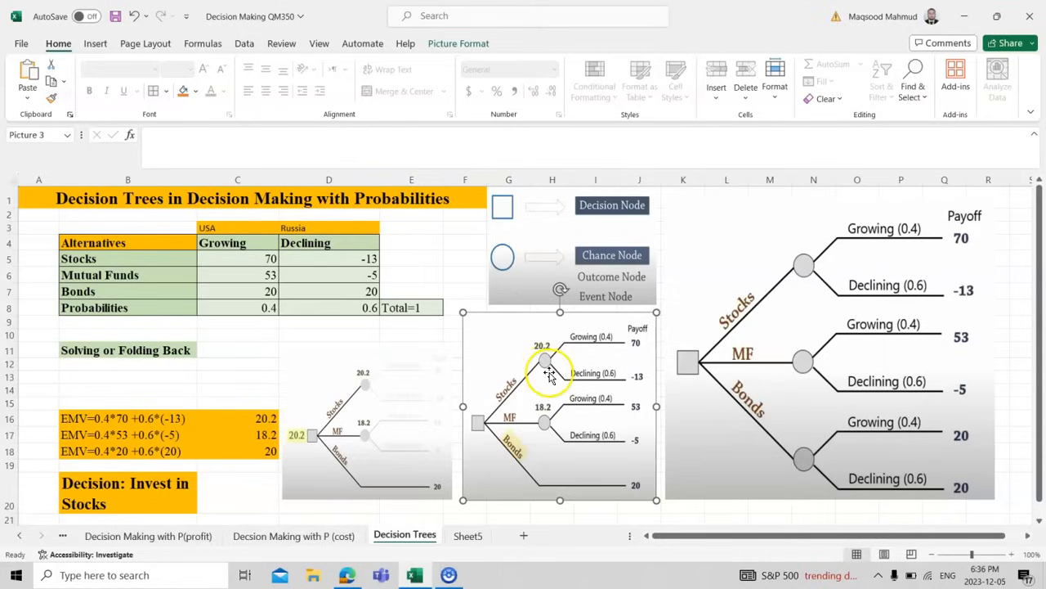
mouse_move(638, 491)
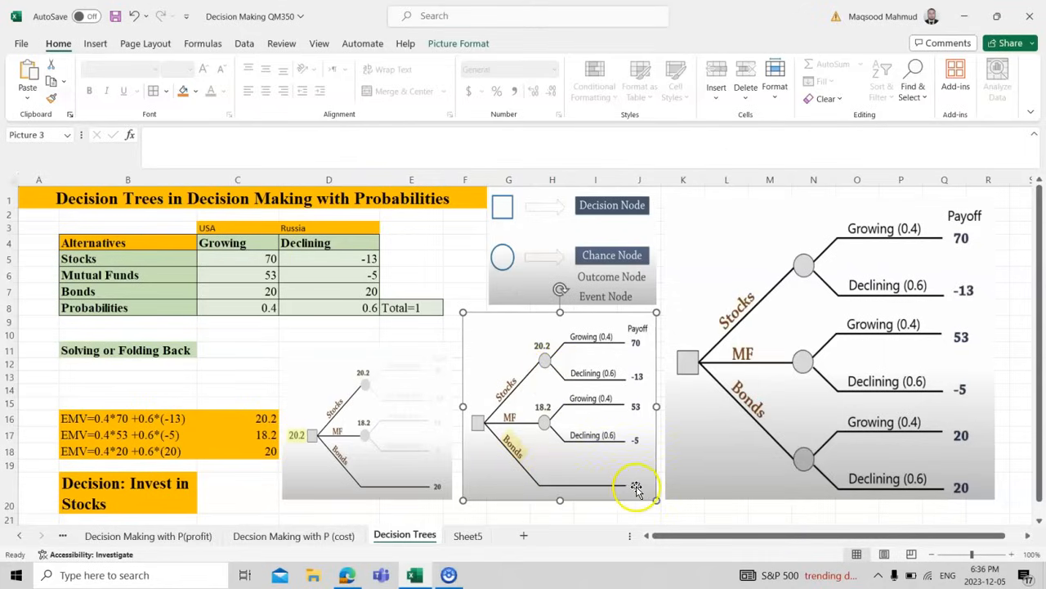
mouse_move(923, 478)
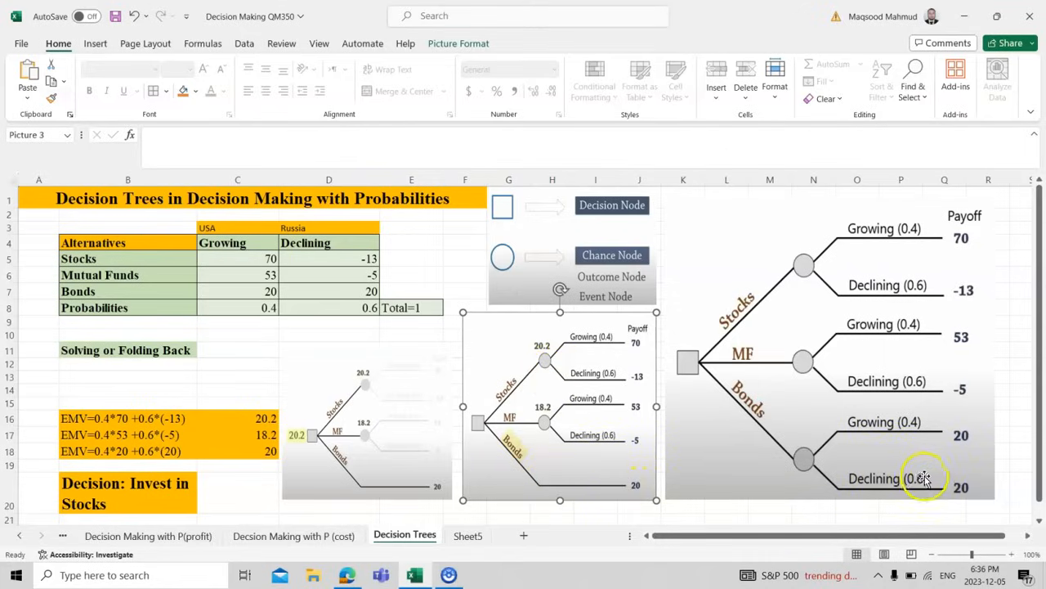
mouse_move(899, 433)
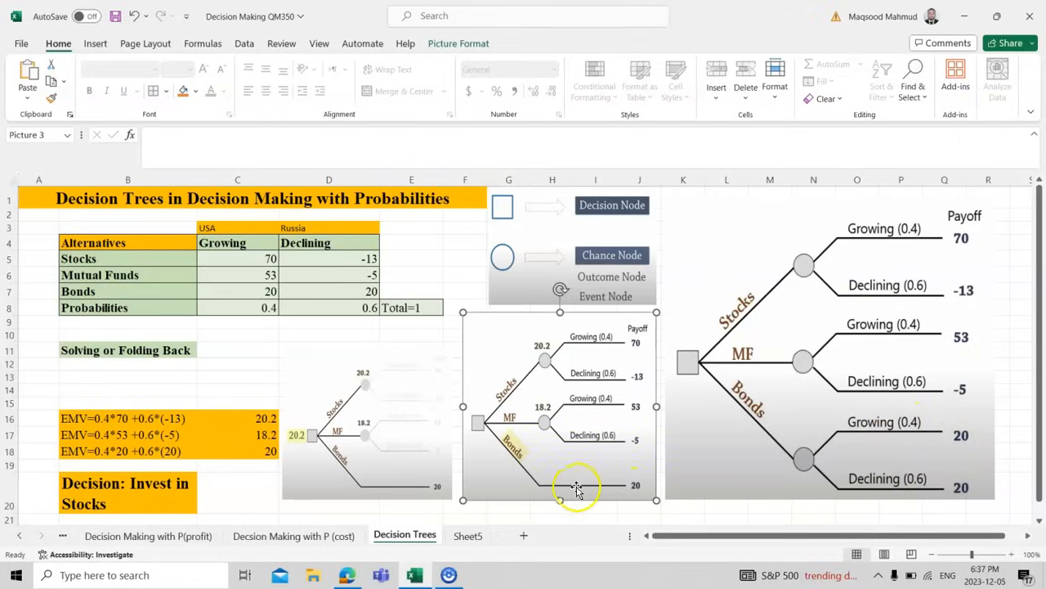
click(578, 487)
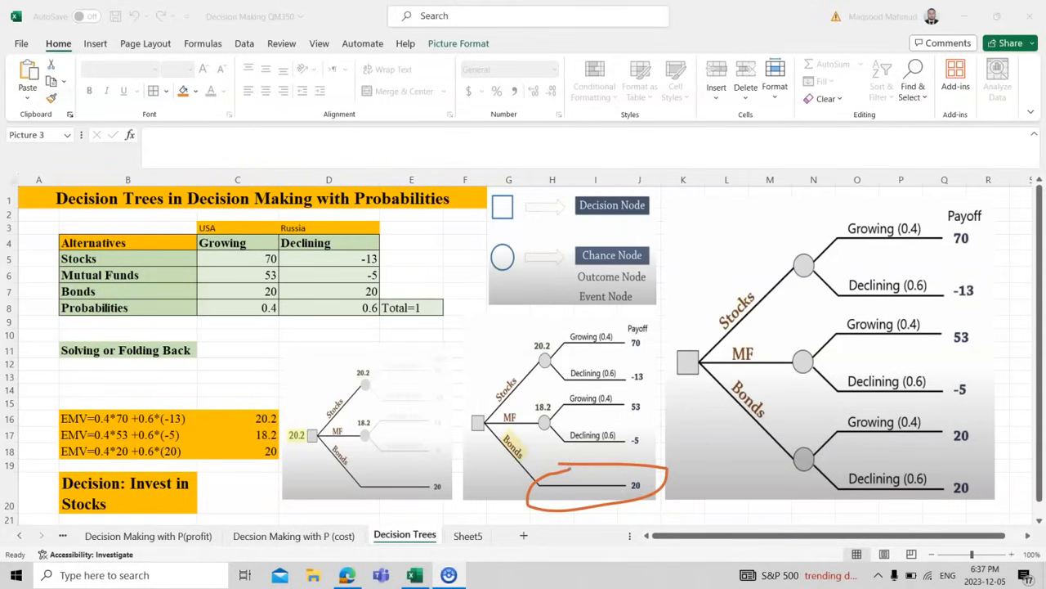
drag(862, 409, 961, 412)
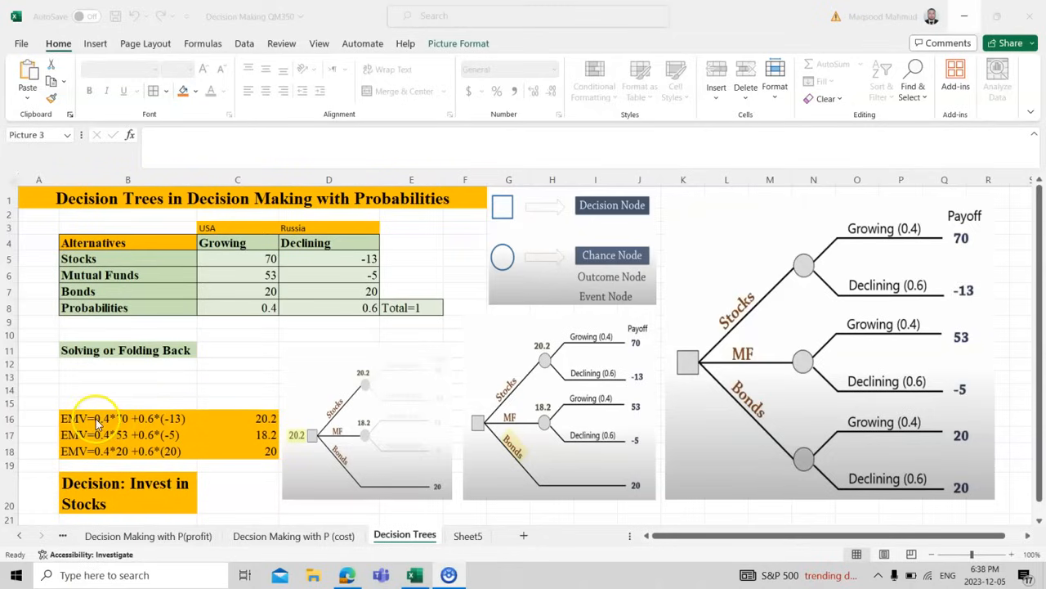
click(127, 418)
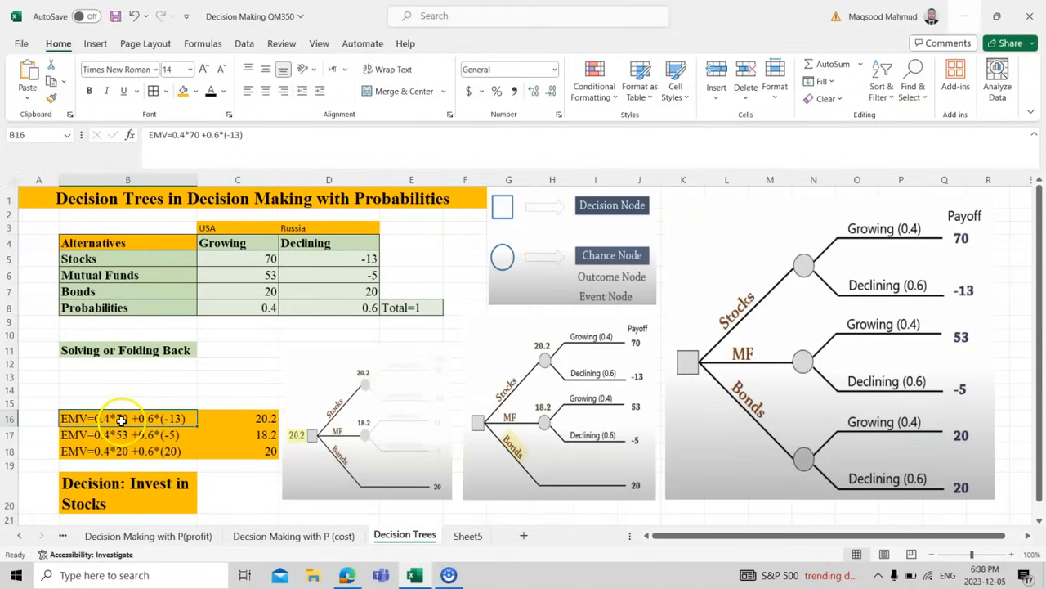
mouse_move(235, 416)
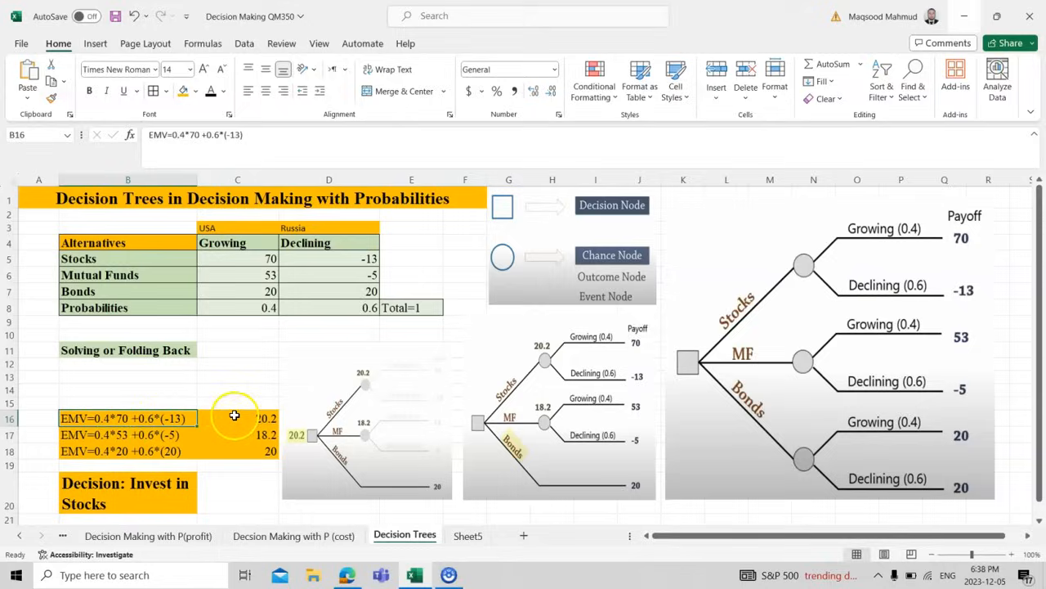
double_click(237, 417)
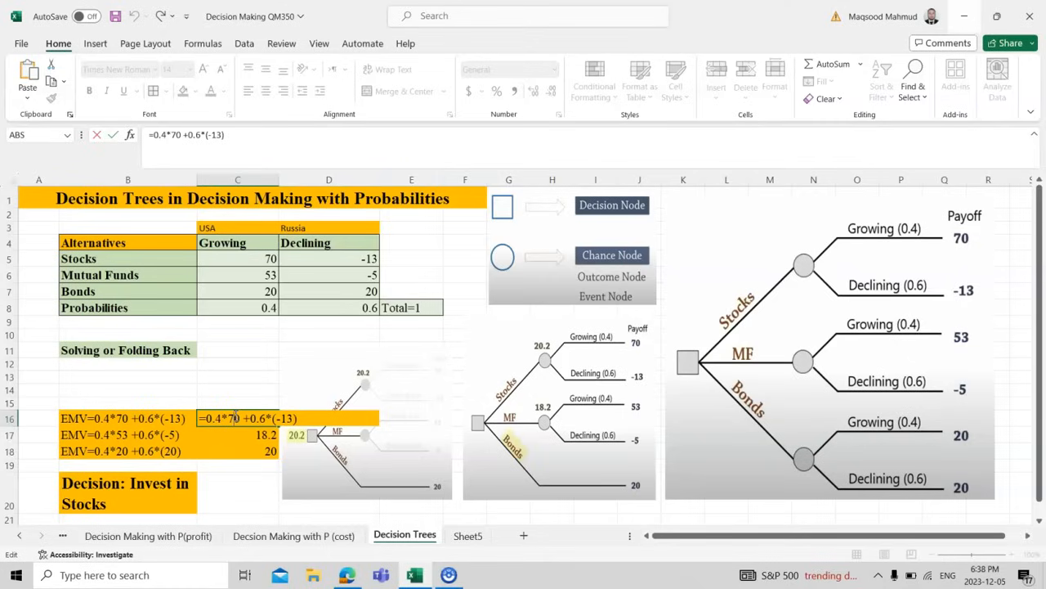
click(237, 434)
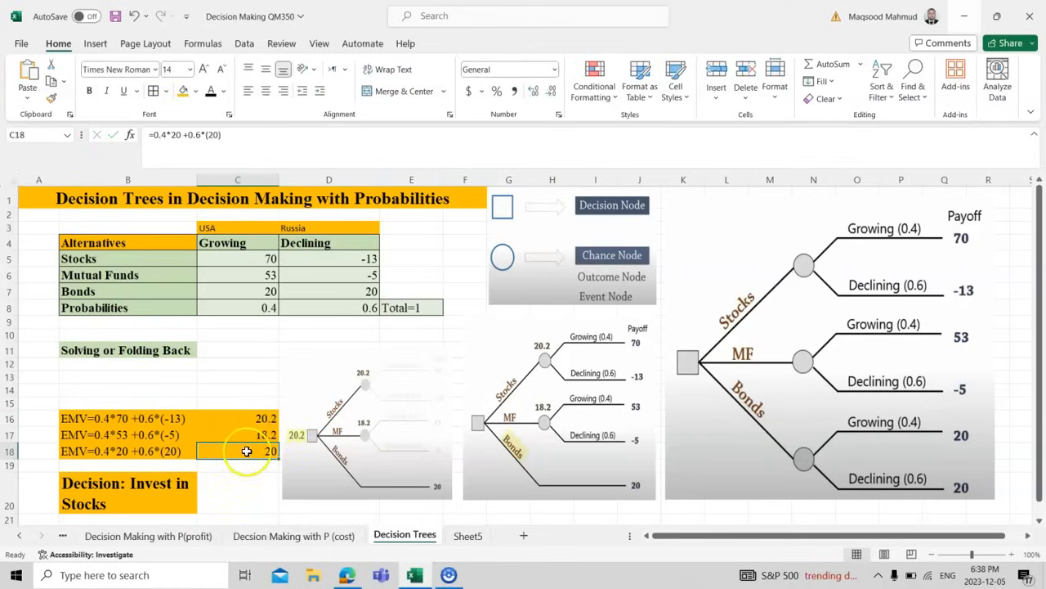
double_click(237, 451)
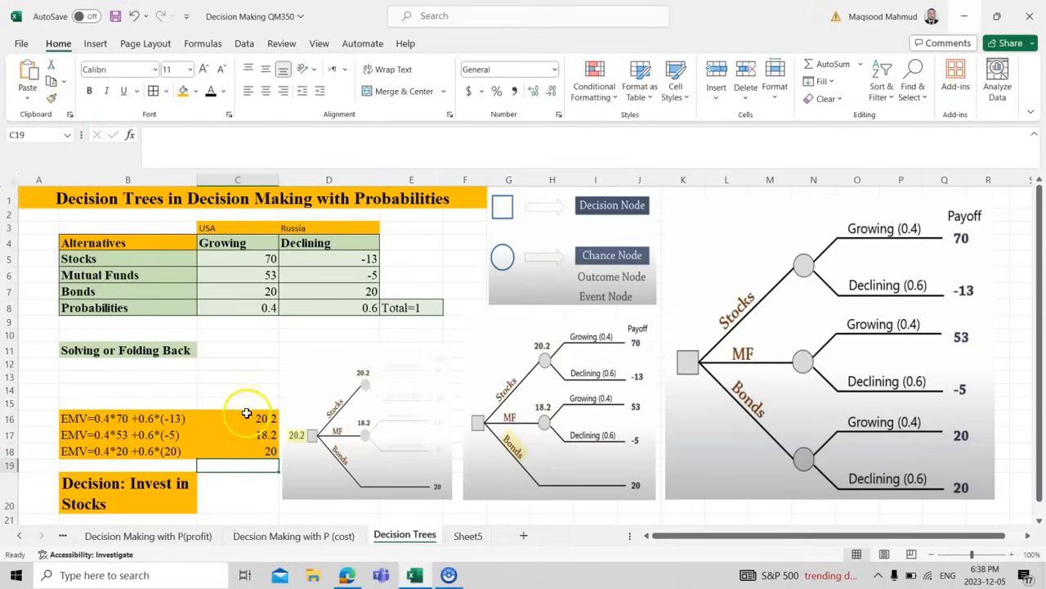
drag(245, 418, 245, 451)
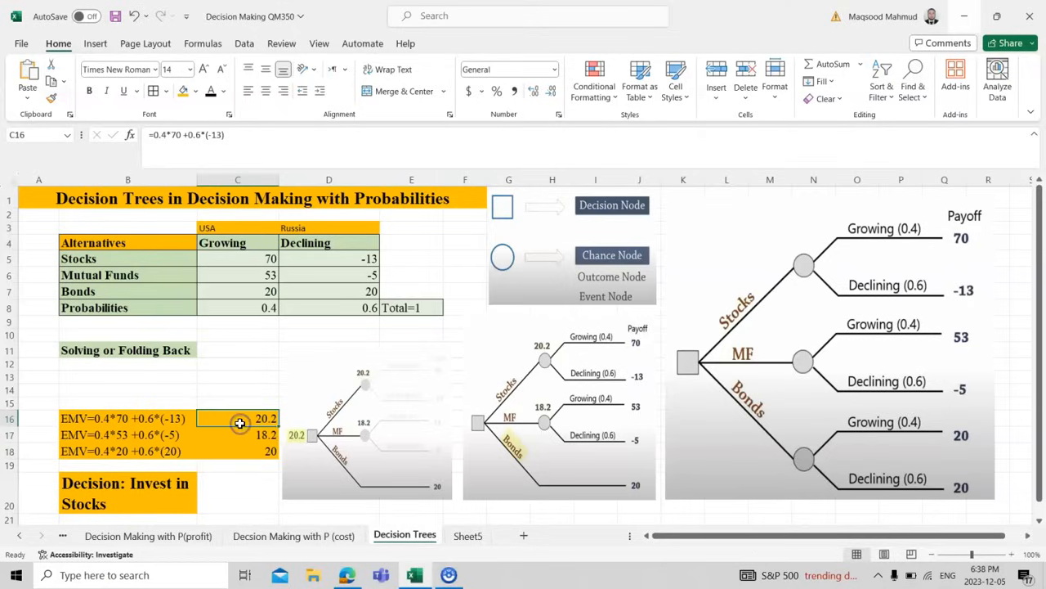
Fill the Stocks EMV cell (20.2) green and point to the Invest in Stocks decision.
click(196, 90)
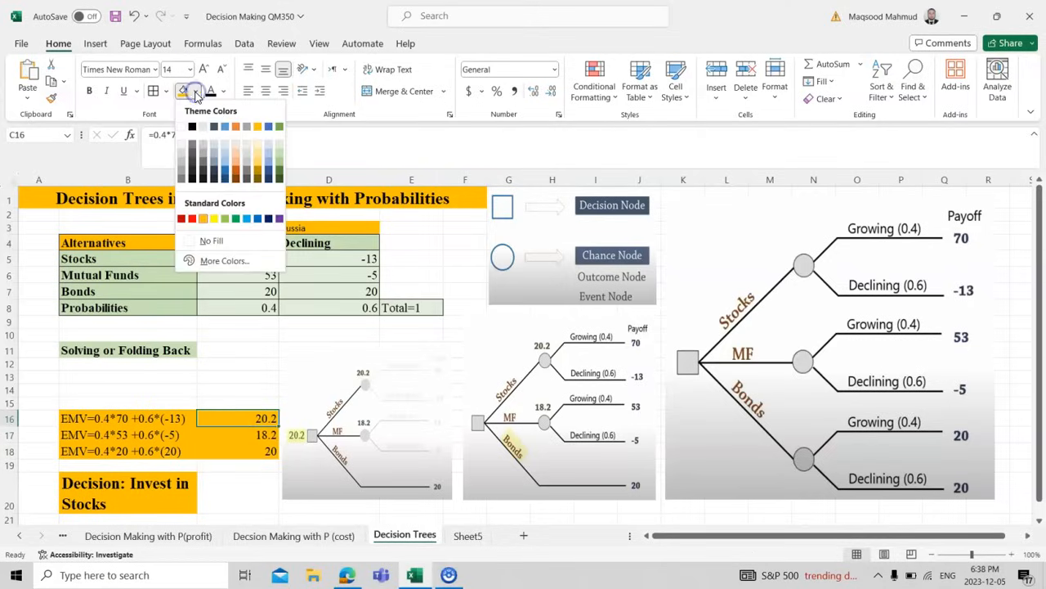
click(236, 218)
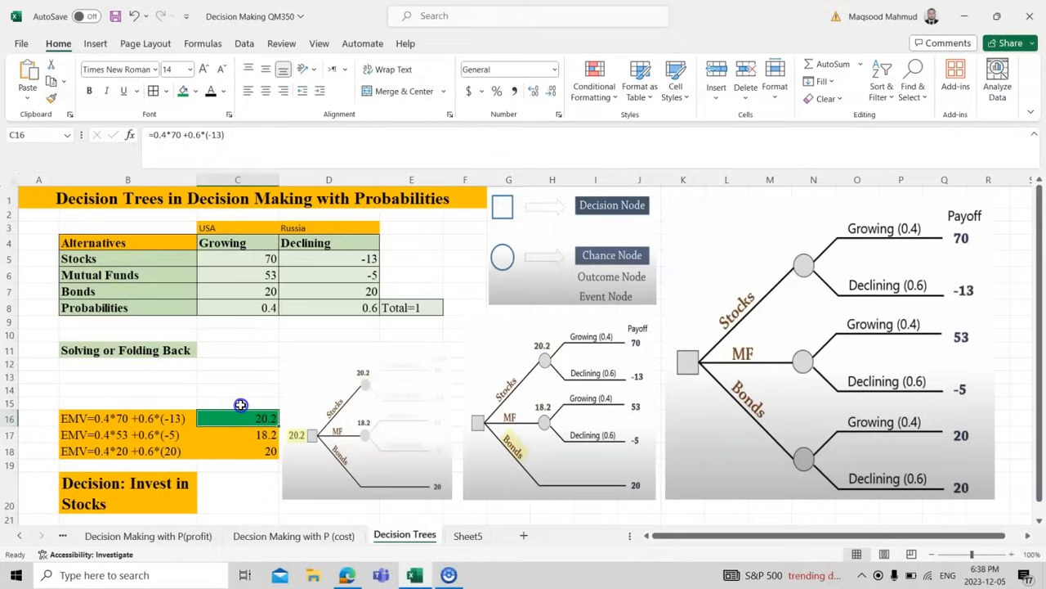
click(237, 405)
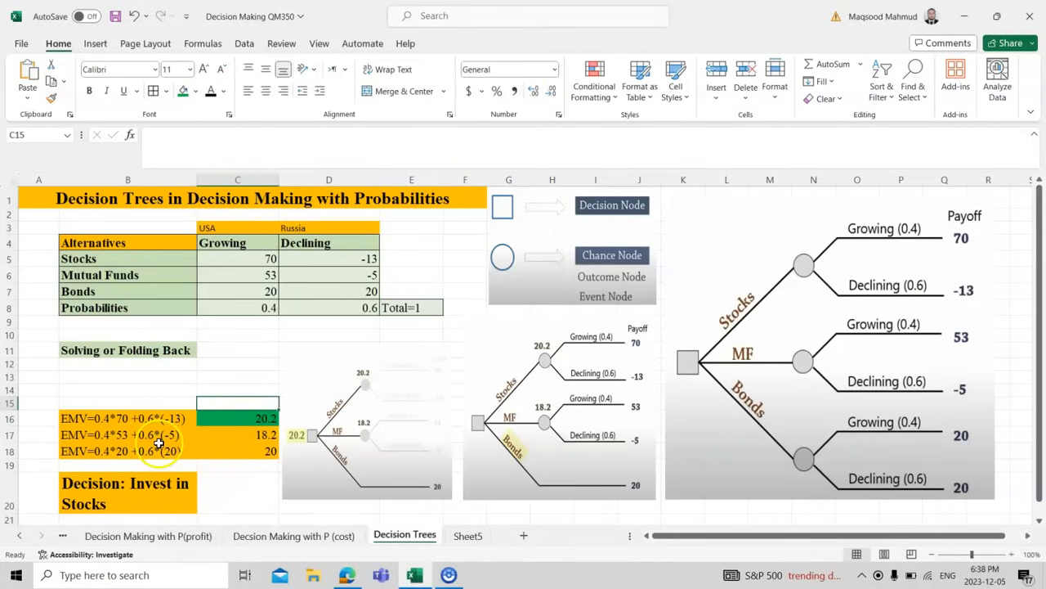
click(127, 491)
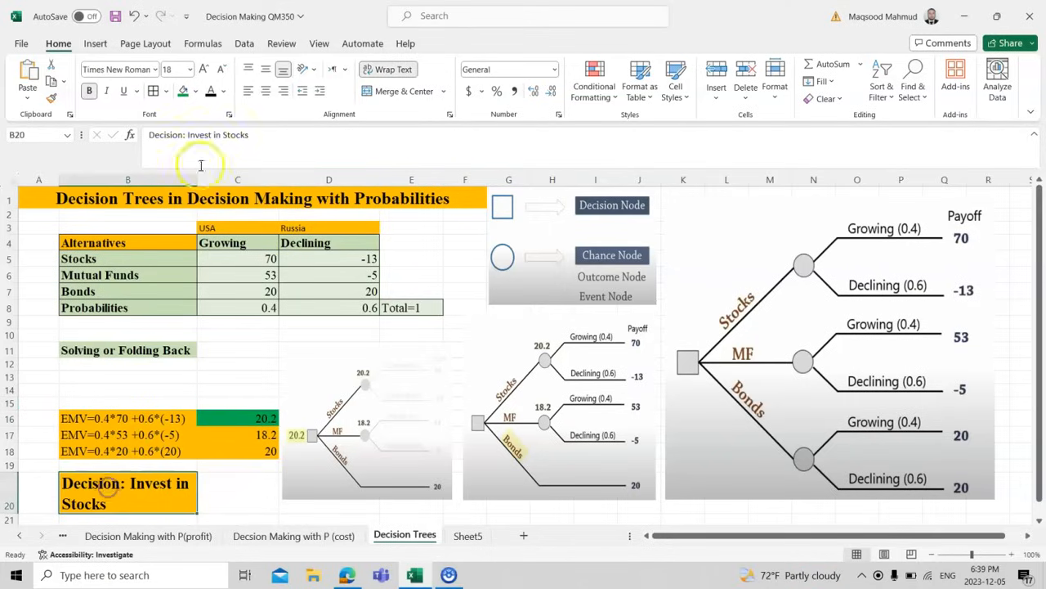